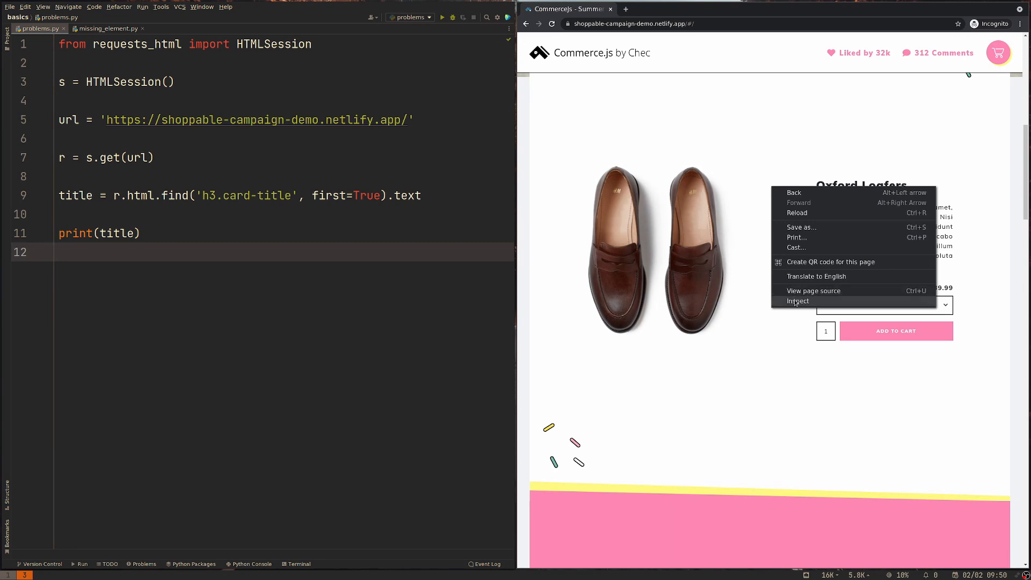
Open Chrome DevTools' Elements panel on the Oxford Loafers product page via Inspect
click(797, 300)
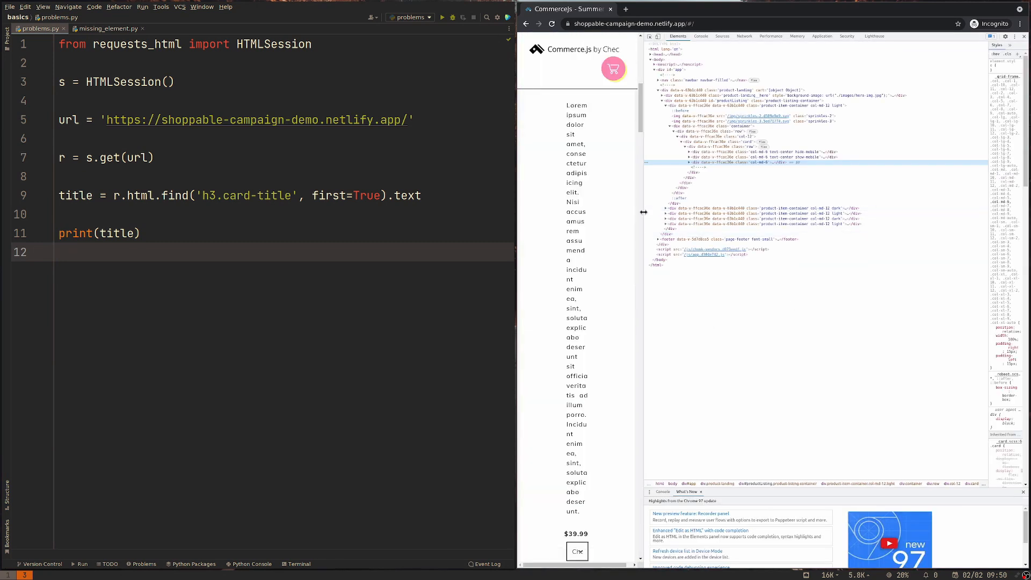